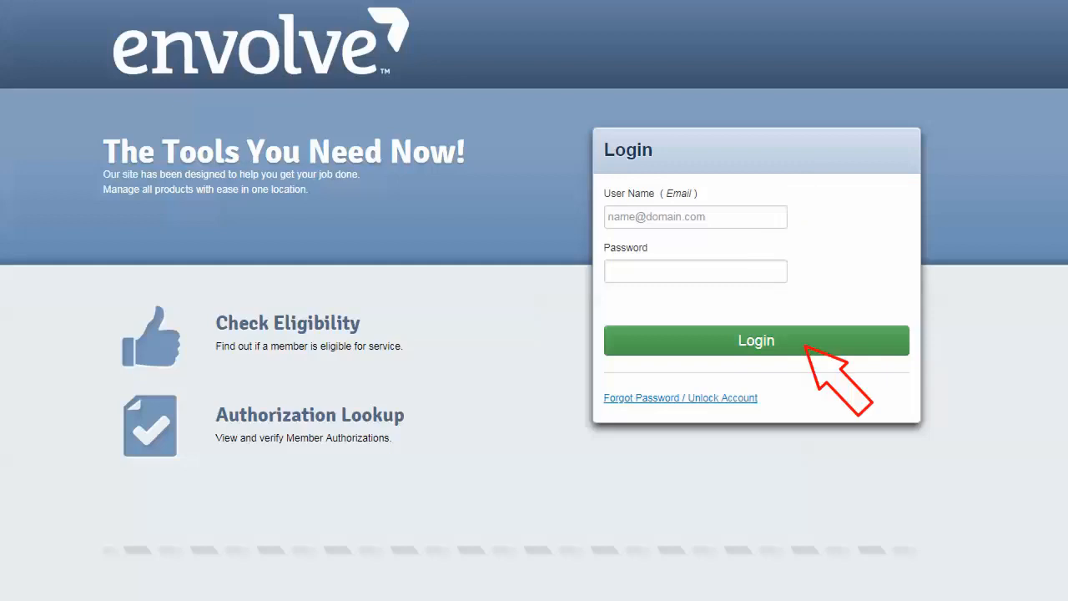
Log in to the Envolve portal to reach the PA Health & Wellness dashboard
{"action": "left_click", "coordinate": [755, 340]}
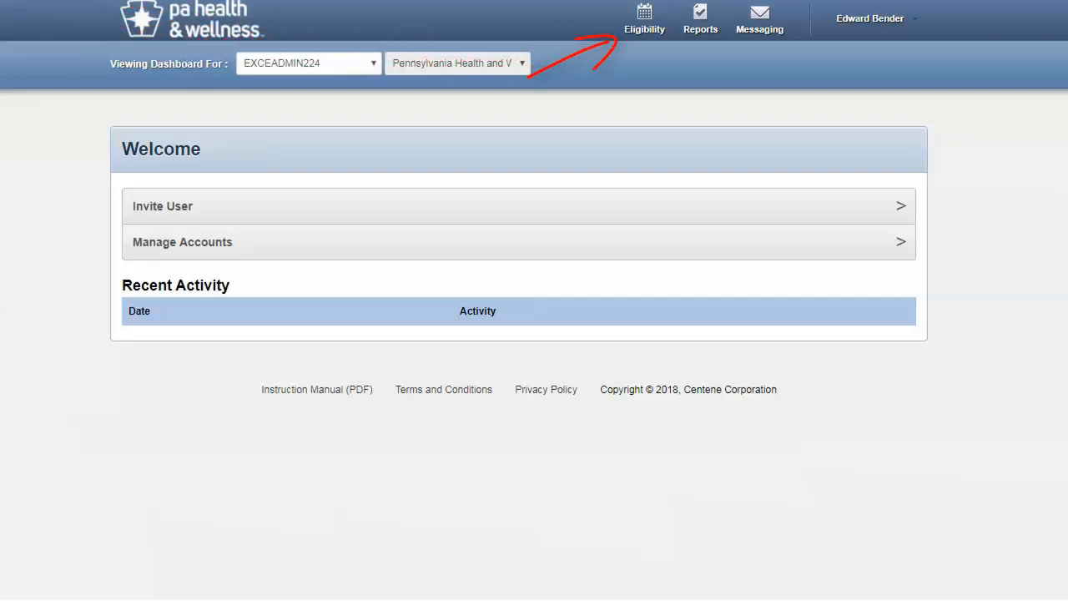
{"action": "left_click", "coordinate": [643, 18]}
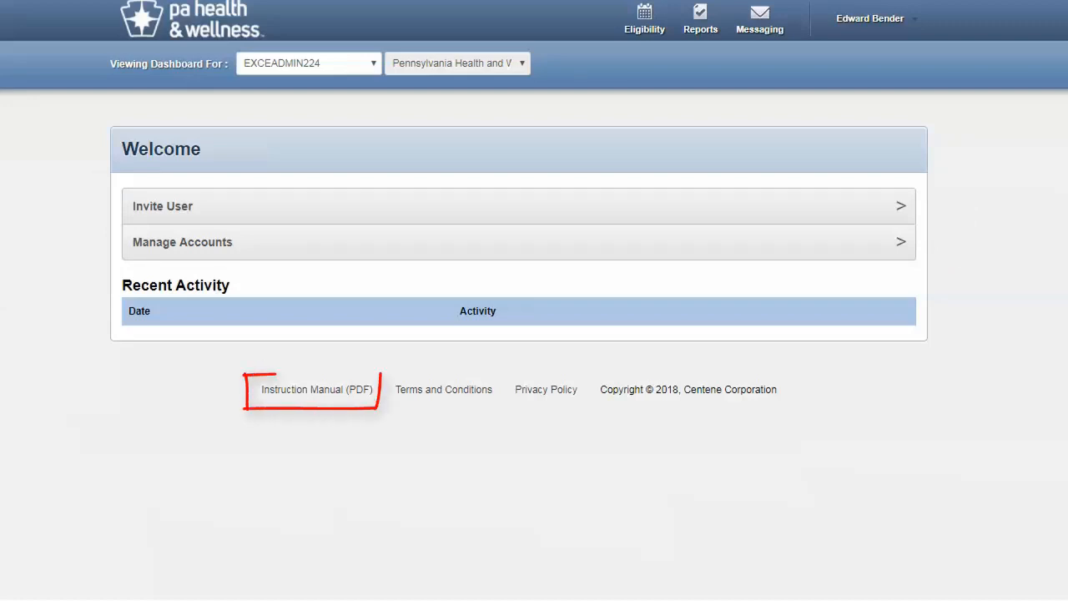
{"action": "left_click", "coordinate": [316, 389]}
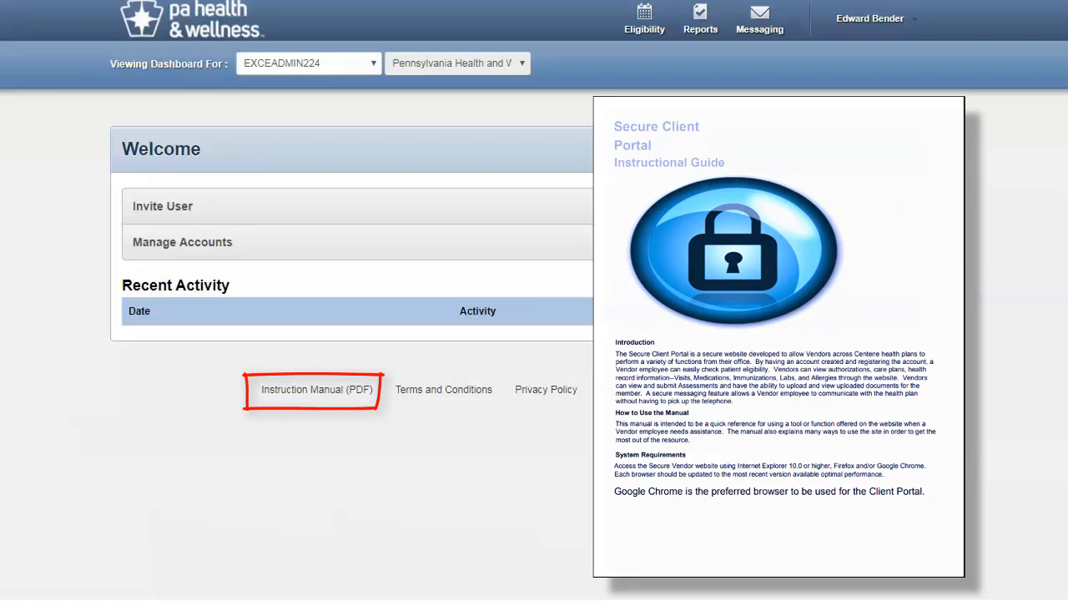
{"action": "left_click", "coordinate": [316, 388]}
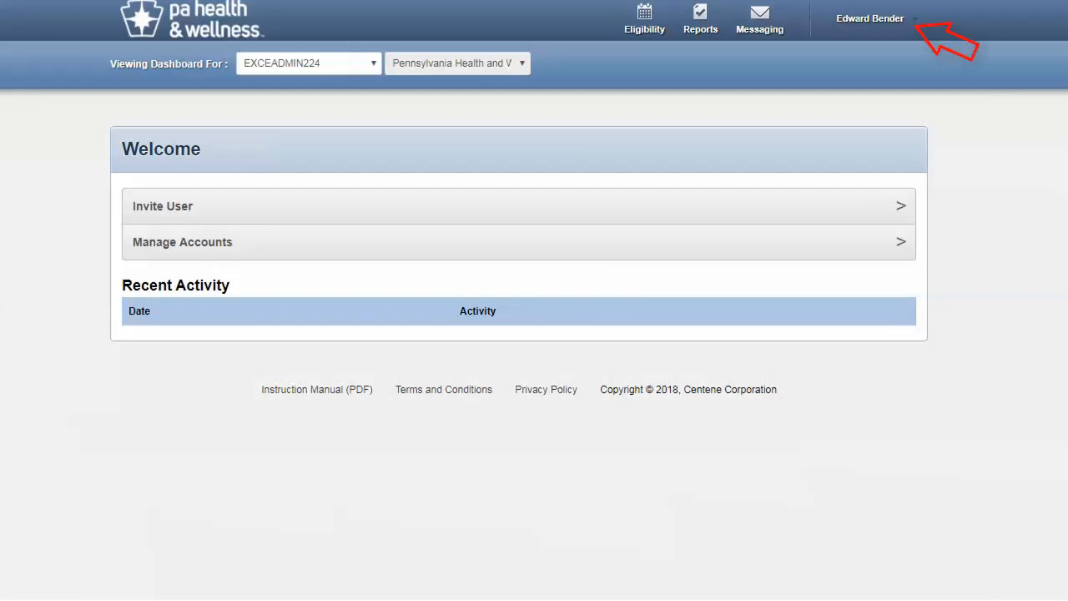
{"action": "left_click", "coordinate": [869, 18]}
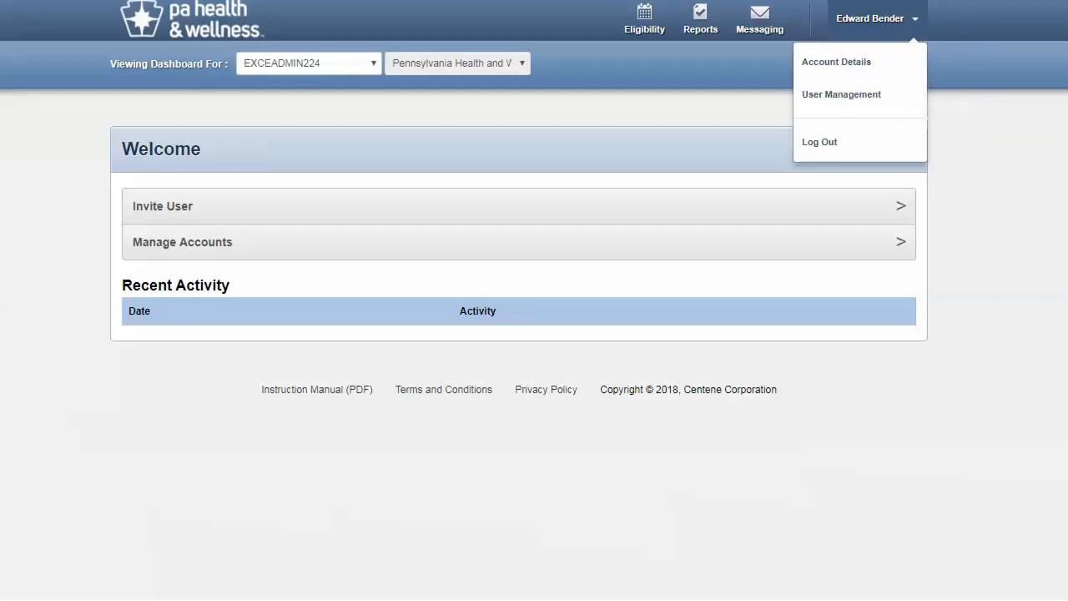
{"action": "left_click", "coordinate": [836, 61]}
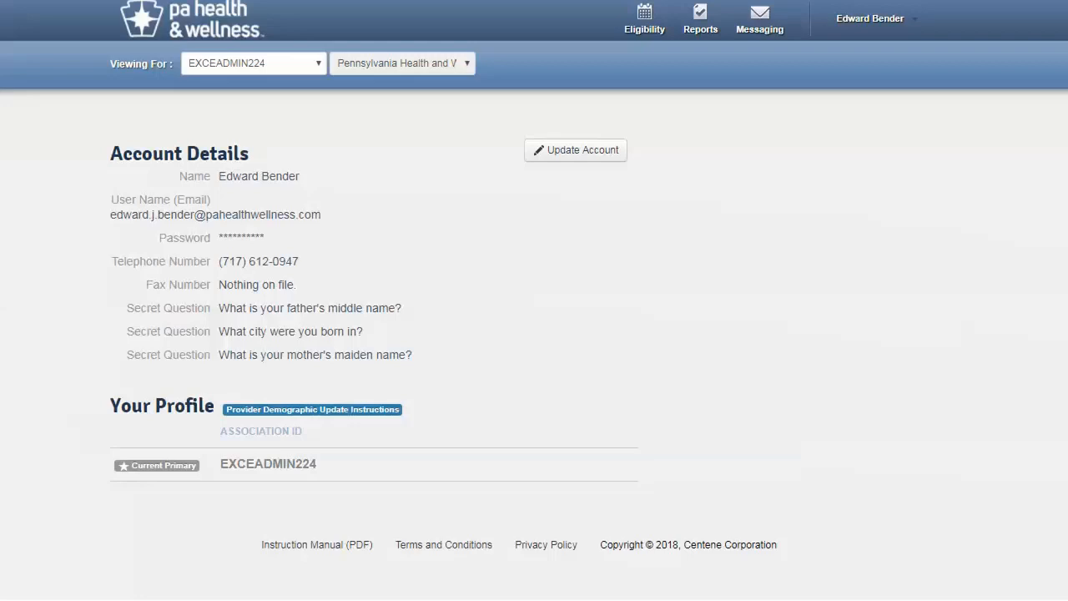
{"action": "left_click", "coordinate": [574, 150]}
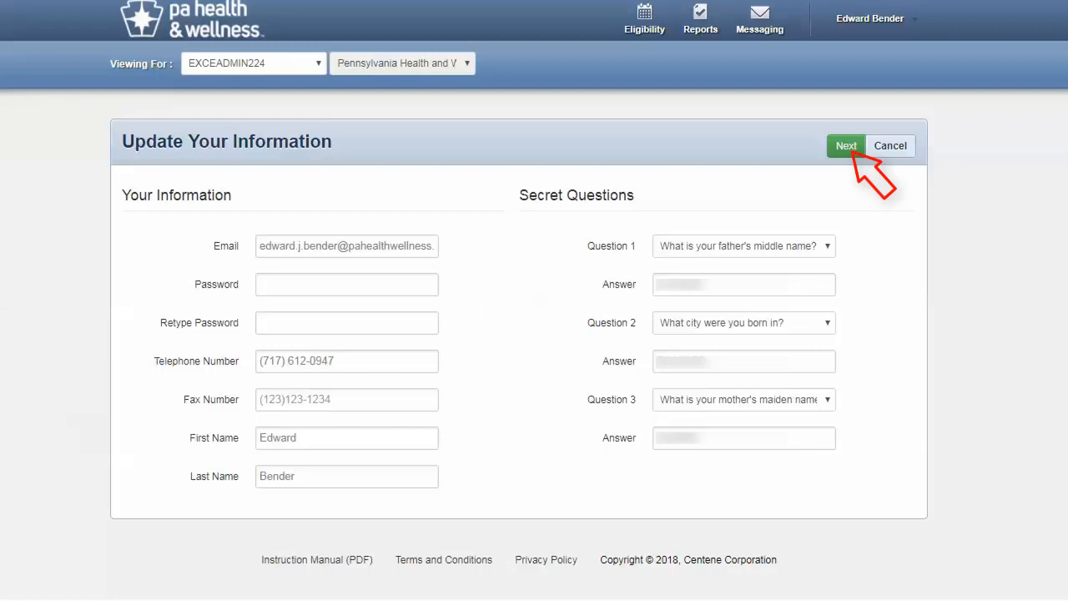
{"action": "left_click", "coordinate": [846, 146]}
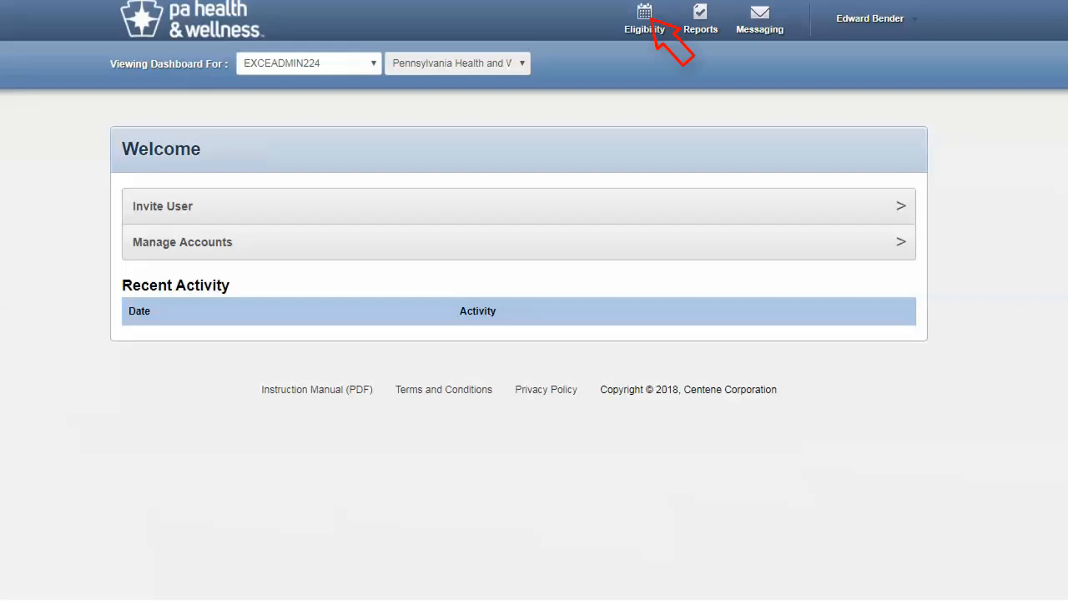
Run an eligibility check and open the eligible participant's overview (eligible as of Apr 4, 2018)
{"action": "left_click", "coordinate": [643, 19]}
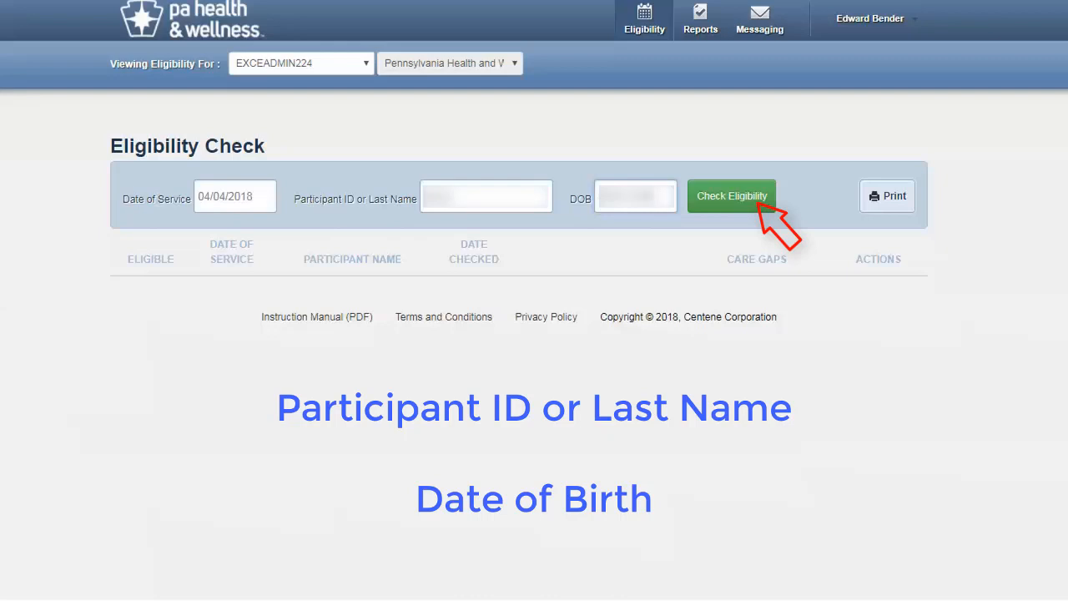
{"action": "left_click", "coordinate": [731, 195]}
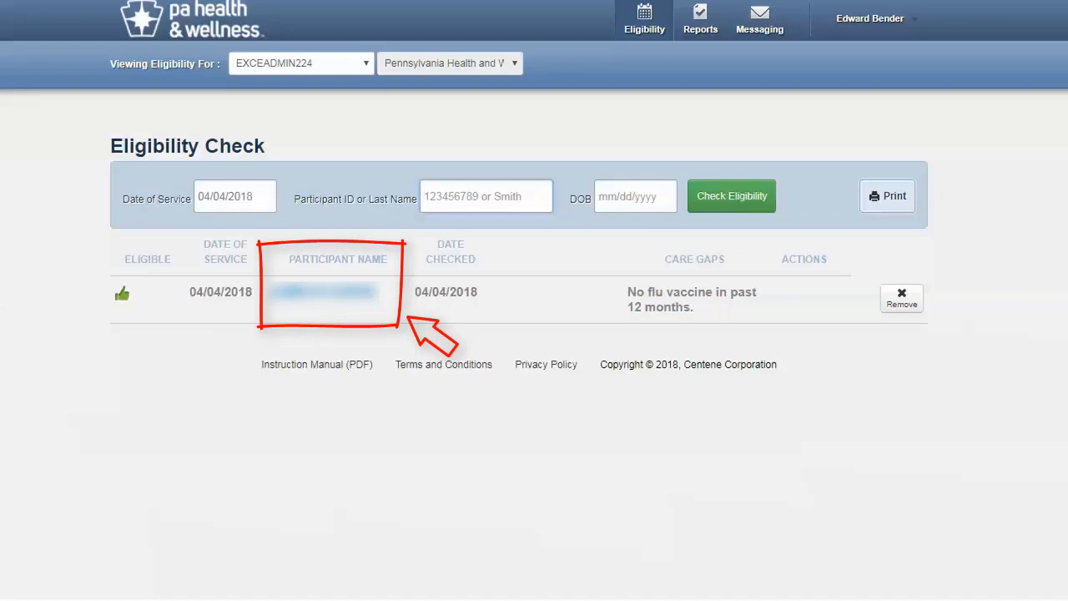
{"action": "left_click", "coordinate": [322, 292]}
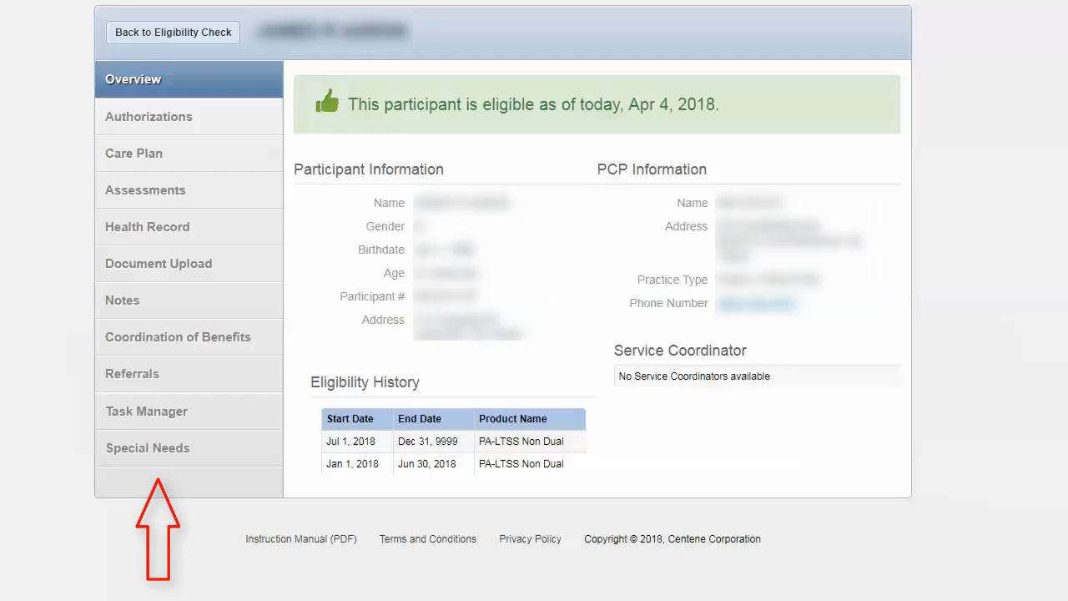
Browse the participant's Authorizations, Care Plan, Assessments and Health Record sections
{"action": "left_click", "coordinate": [148, 115]}
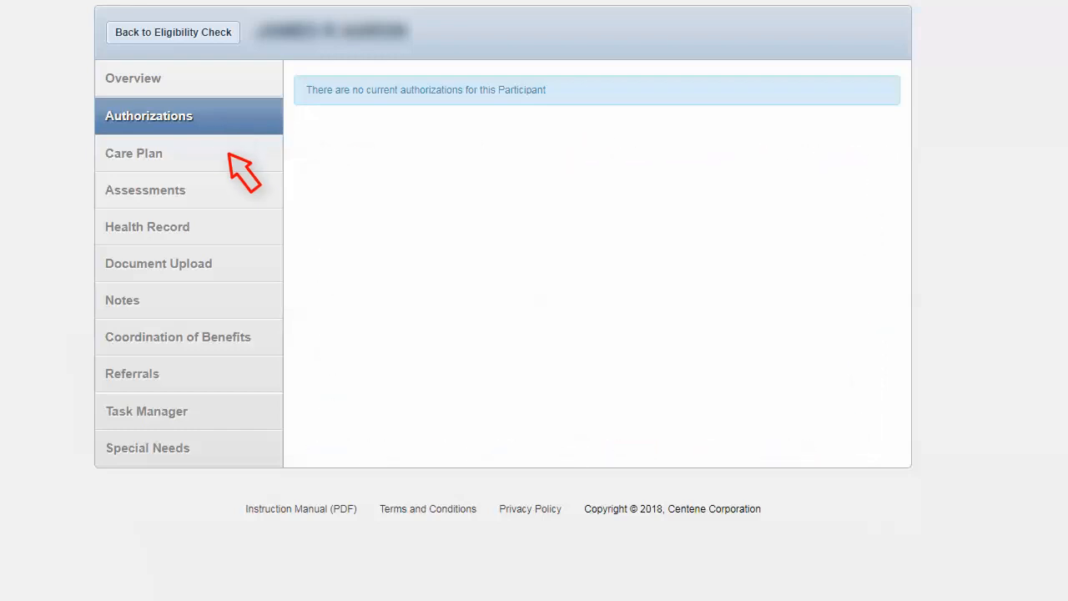
{"action": "left_click", "coordinate": [133, 153]}
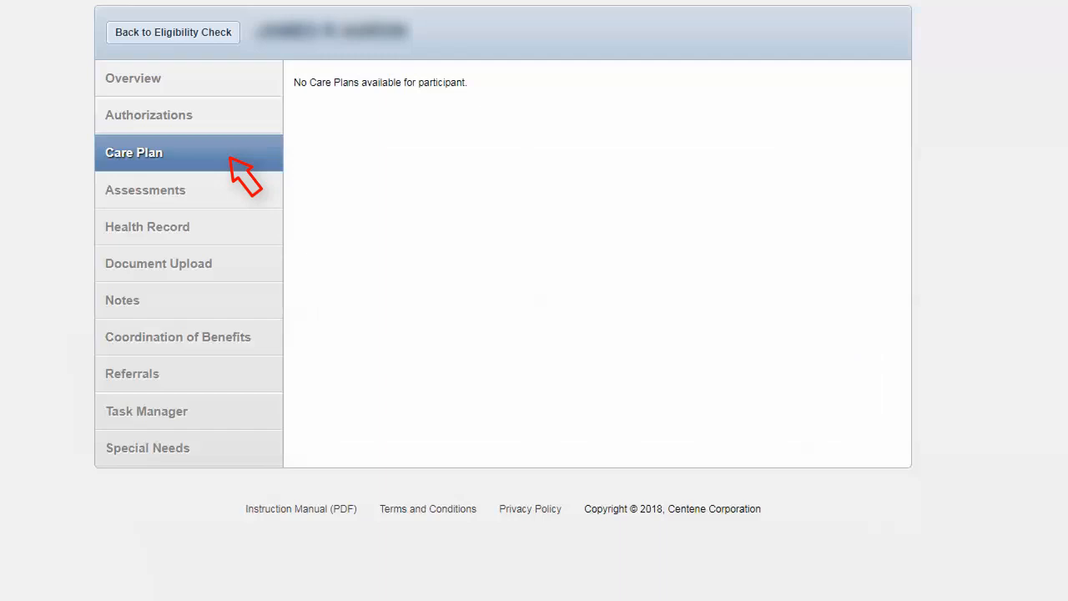
{"action": "mouse_move", "coordinate": [246, 205]}
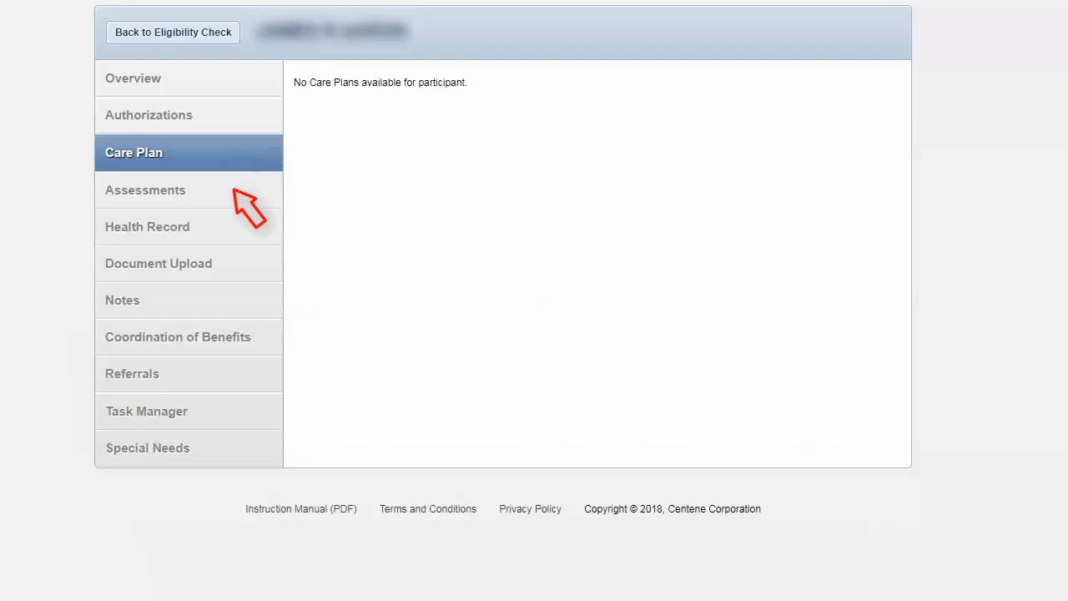
{"action": "left_click", "coordinate": [145, 189]}
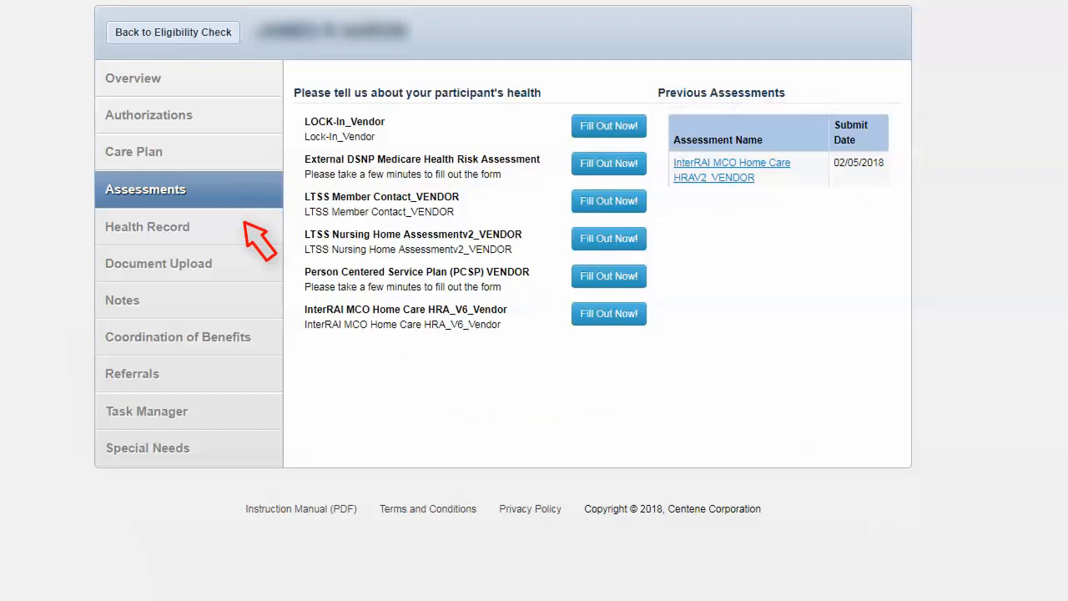
{"action": "left_click", "coordinate": [147, 226]}
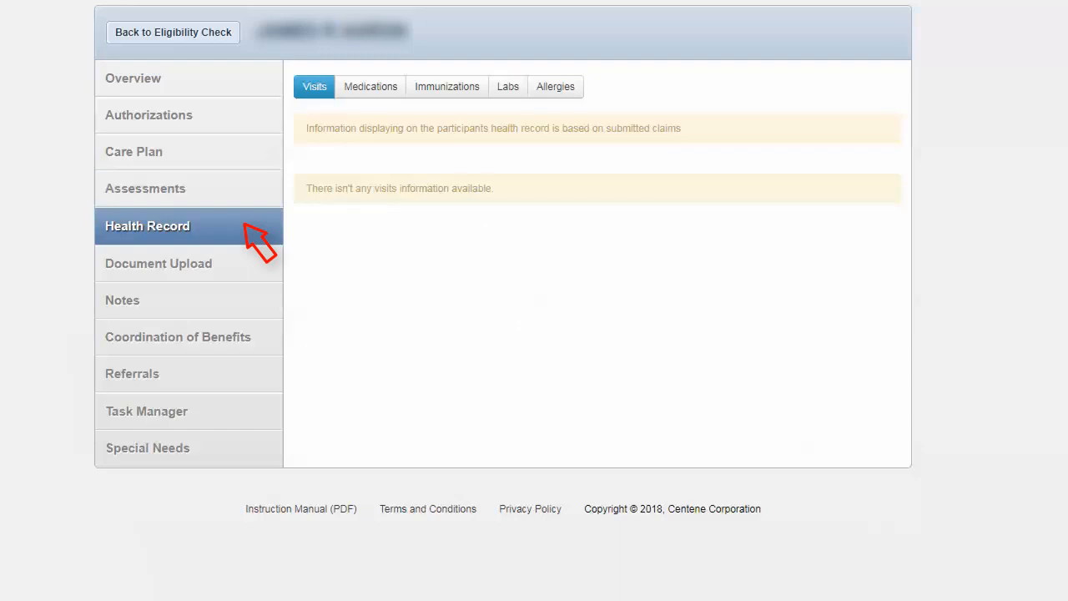
Check the Health Record's medications, immunizations, labs and allergies, then bring up Document Upload
{"action": "left_click", "coordinate": [363, 86]}
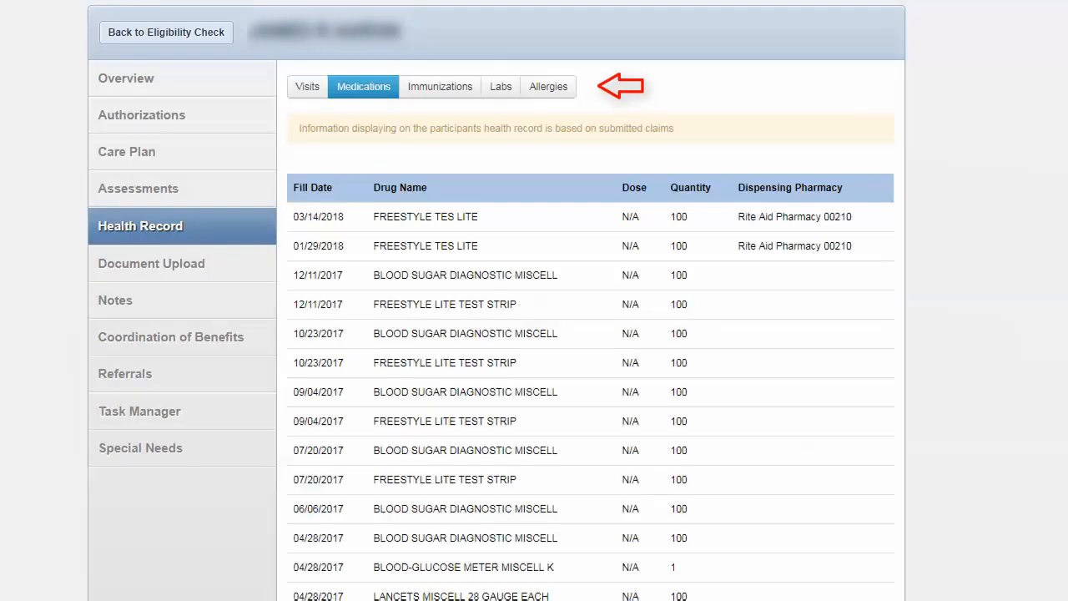
{"action": "left_click", "coordinate": [440, 86]}
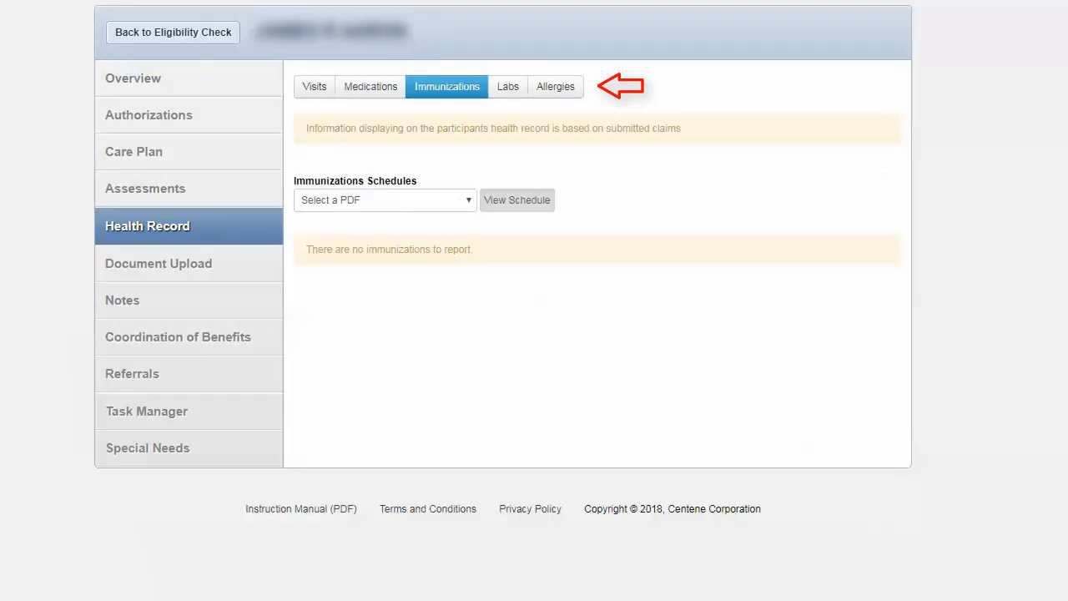
{"action": "left_click", "coordinate": [507, 86]}
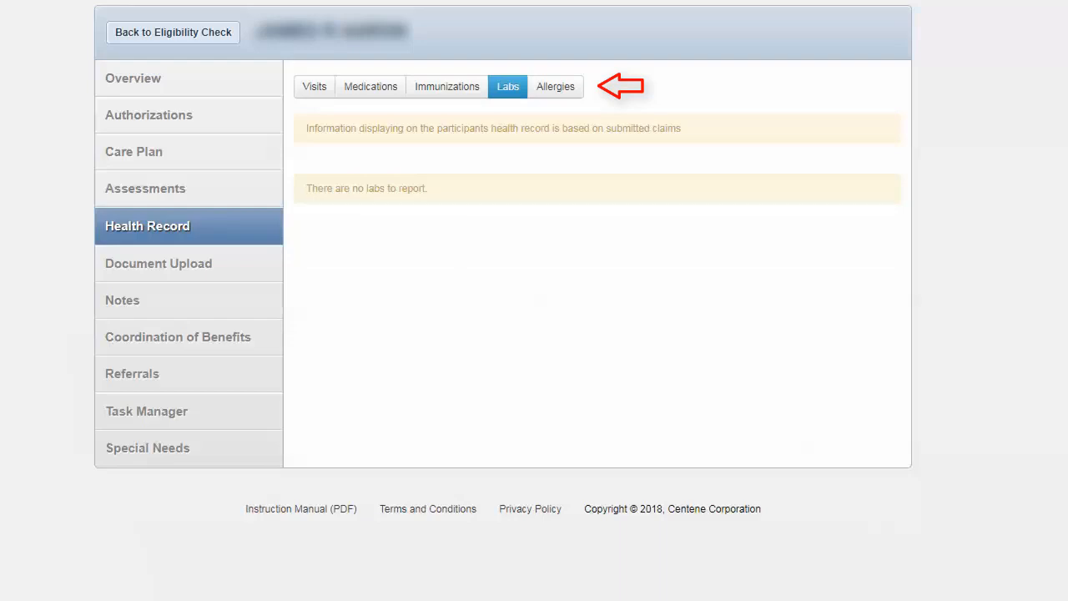
{"action": "left_click", "coordinate": [555, 86]}
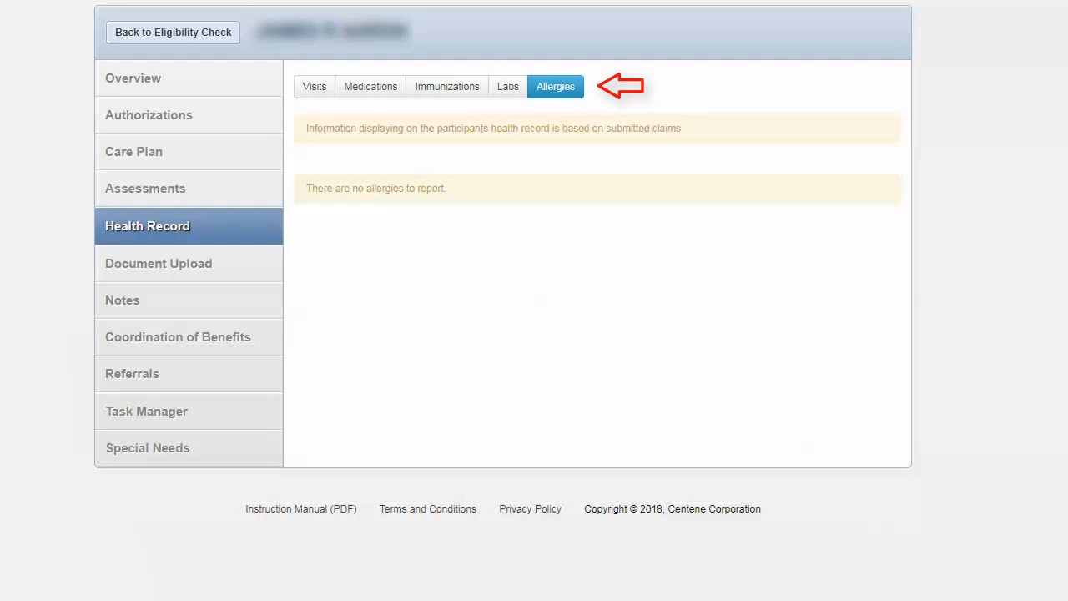
{"action": "left_click", "coordinate": [158, 263]}
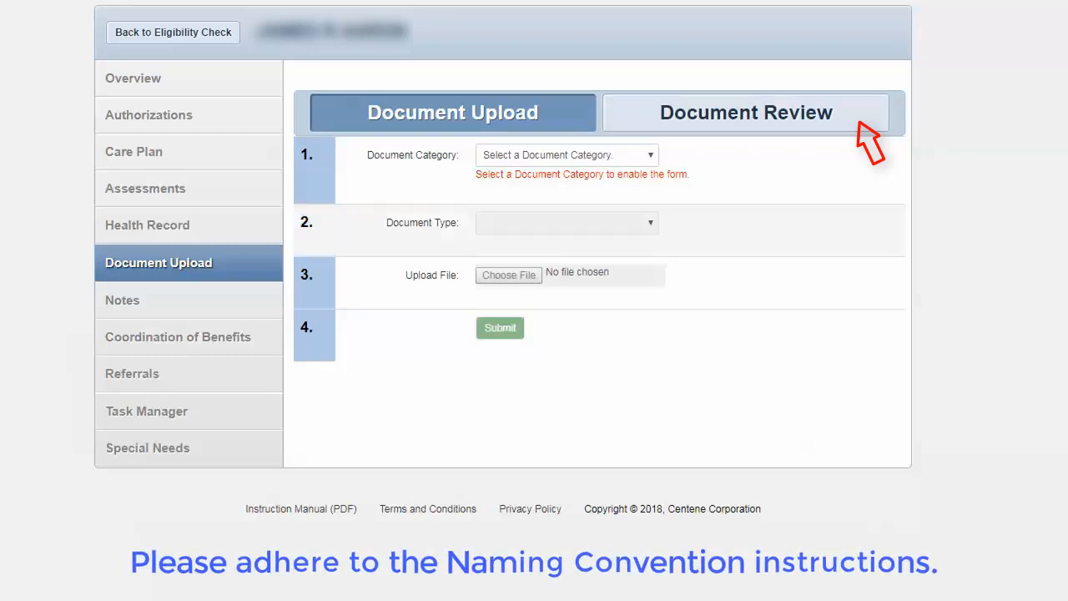
View Document Review, Notes and Coordination of Benefits, ending on the Referrals form
{"action": "left_click", "coordinate": [745, 112]}
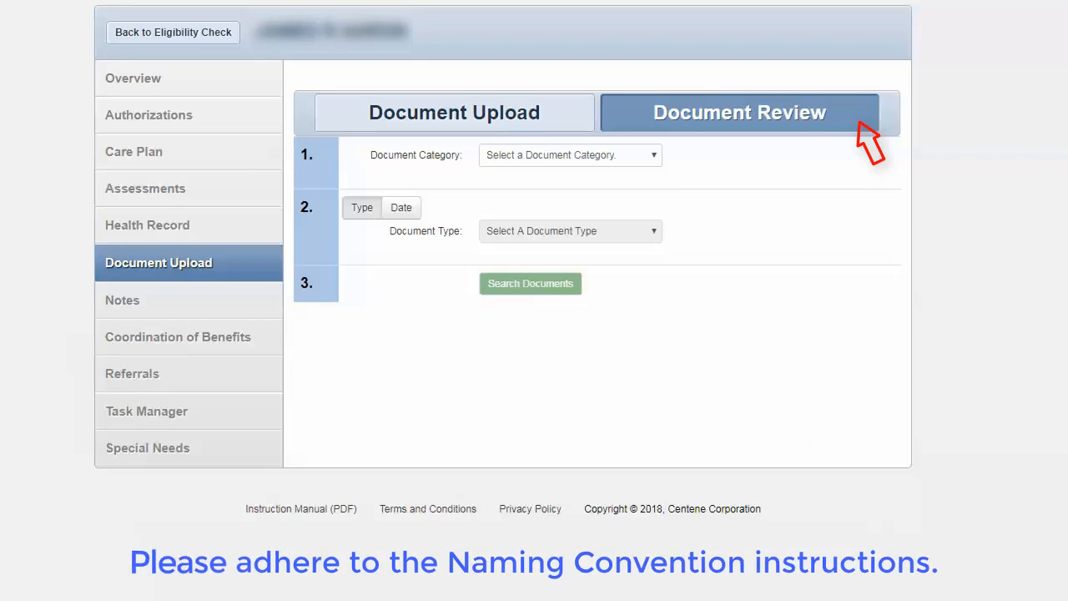
{"action": "mouse_move", "coordinate": [363, 288]}
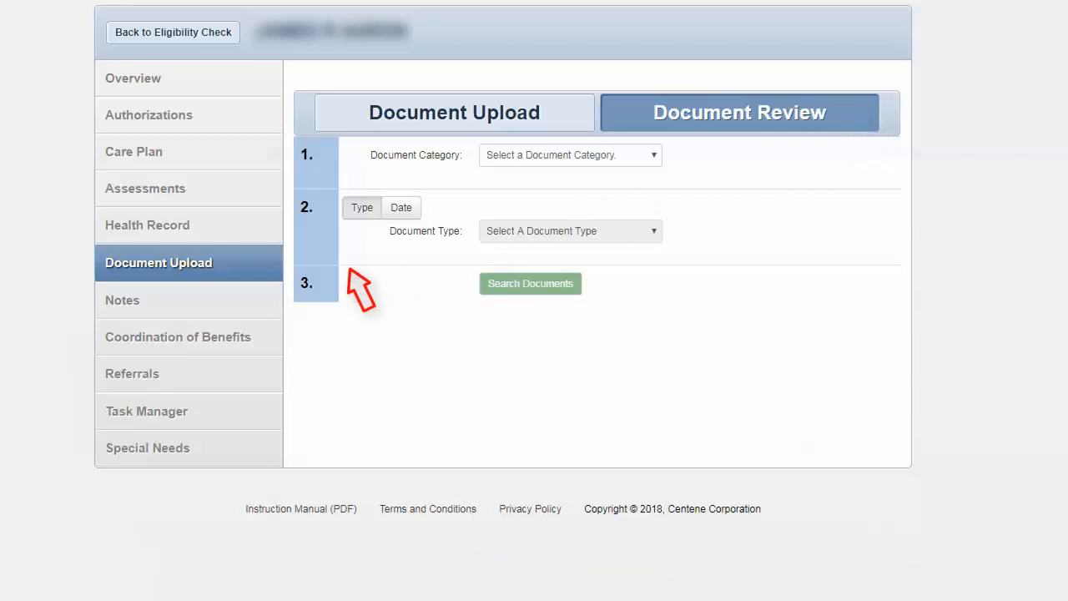
{"action": "left_click", "coordinate": [122, 300]}
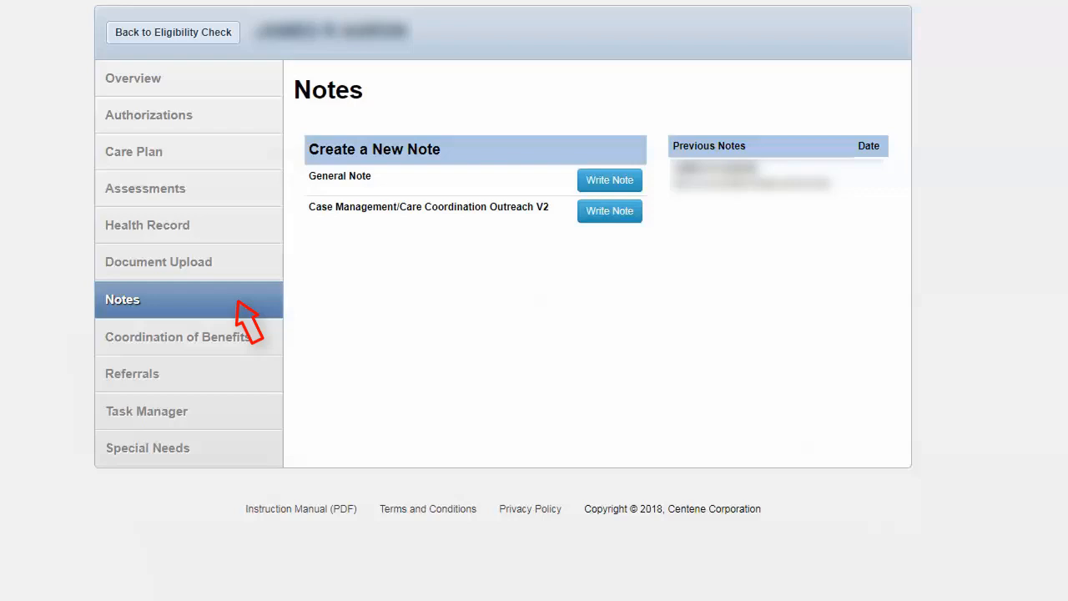
{"action": "mouse_move", "coordinate": [267, 354]}
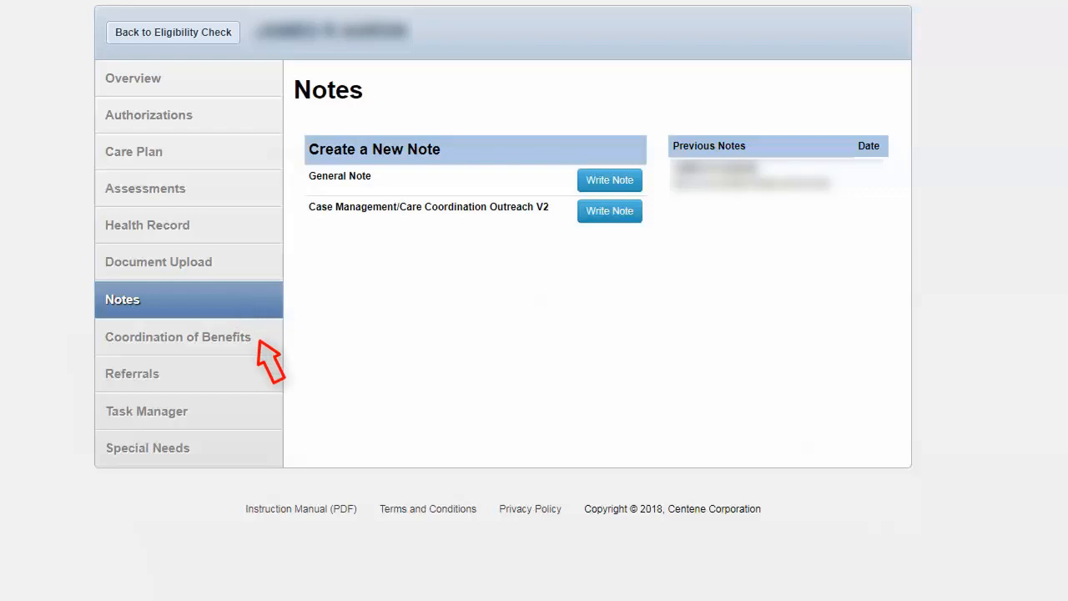
{"action": "left_click", "coordinate": [178, 336]}
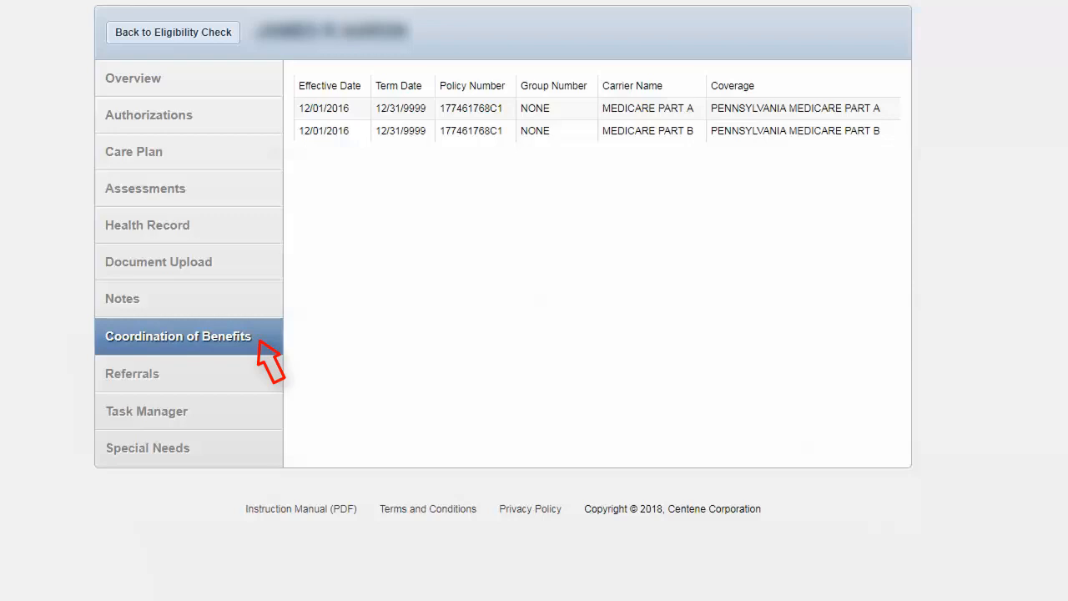
{"action": "left_click", "coordinate": [132, 372]}
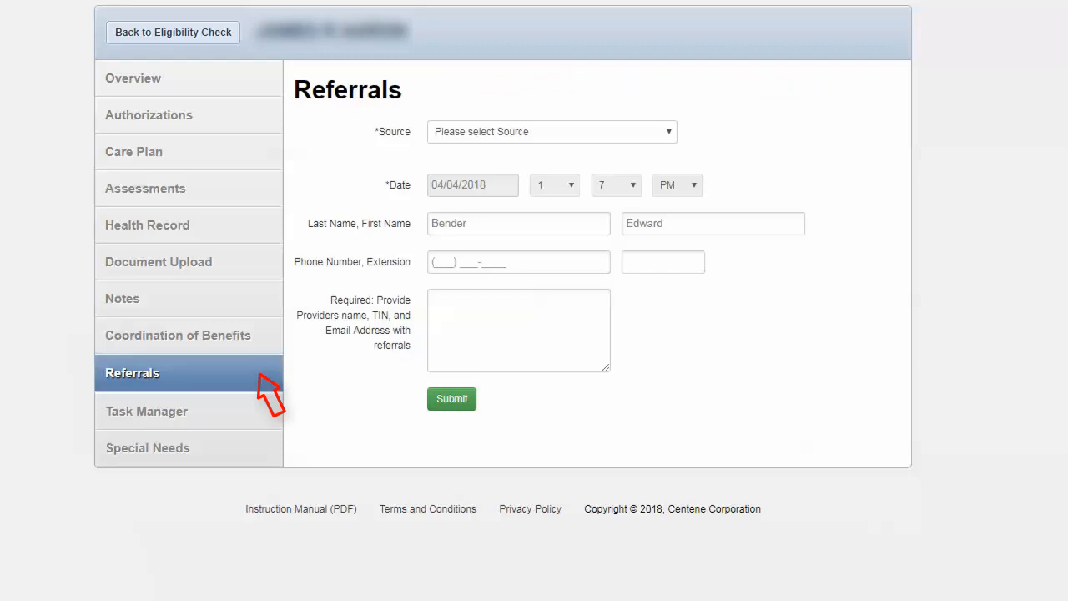
{"action": "mouse_move", "coordinate": [271, 400]}
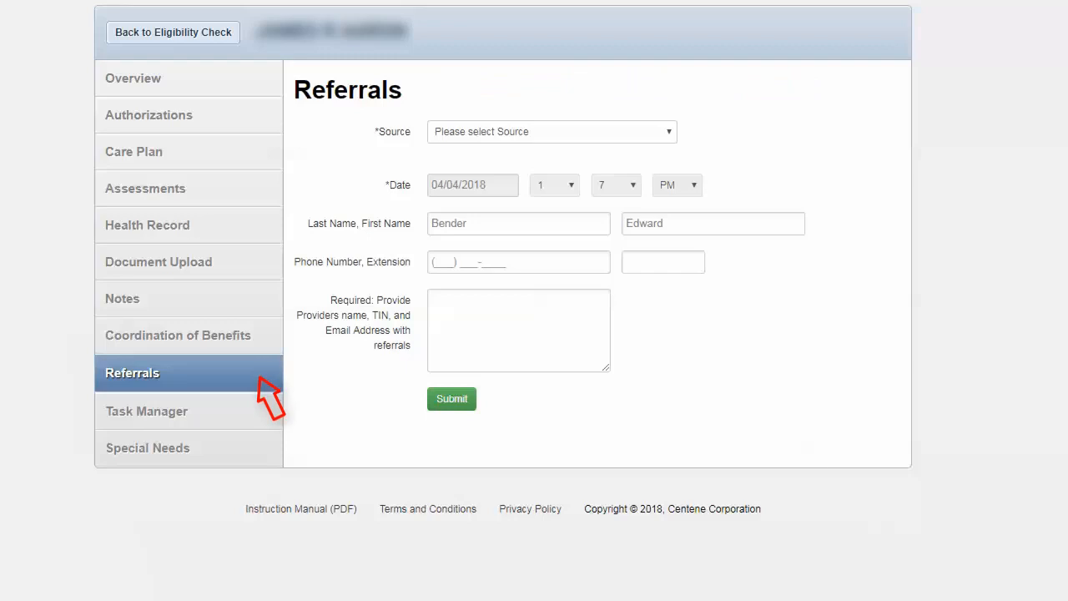
View Task Manager's submit and review task views, then the Special Needs checklist
{"action": "left_click", "coordinate": [147, 409]}
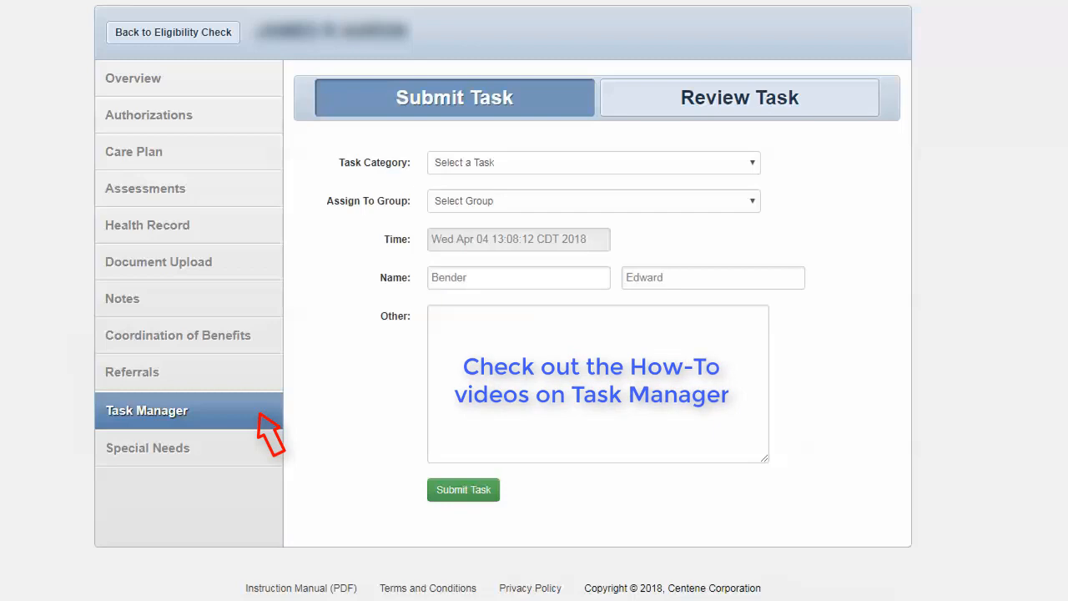
{"action": "mouse_move", "coordinate": [842, 130]}
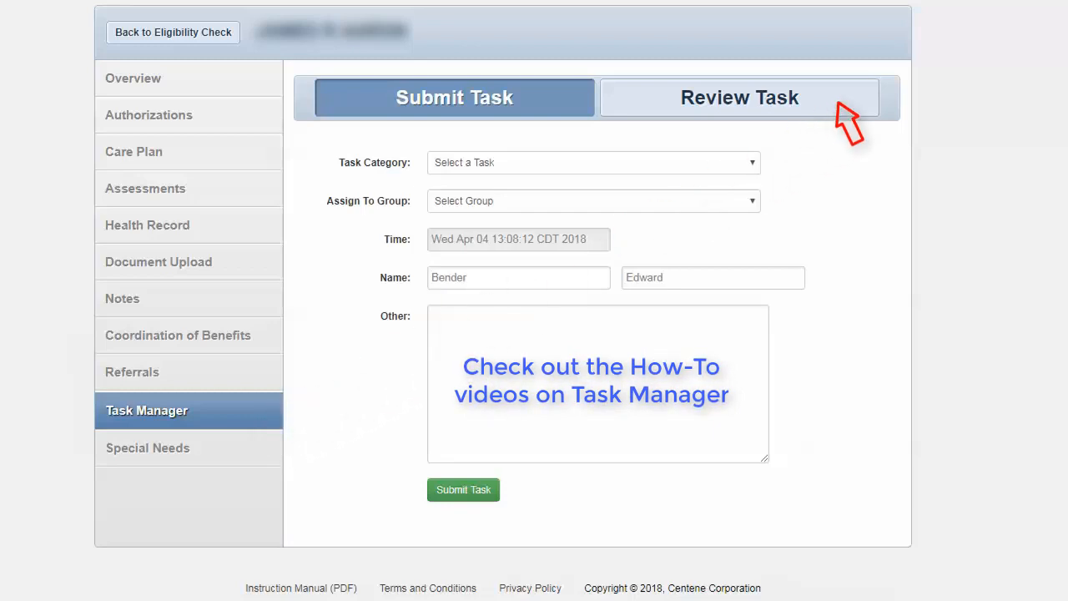
{"action": "left_click", "coordinate": [739, 97]}
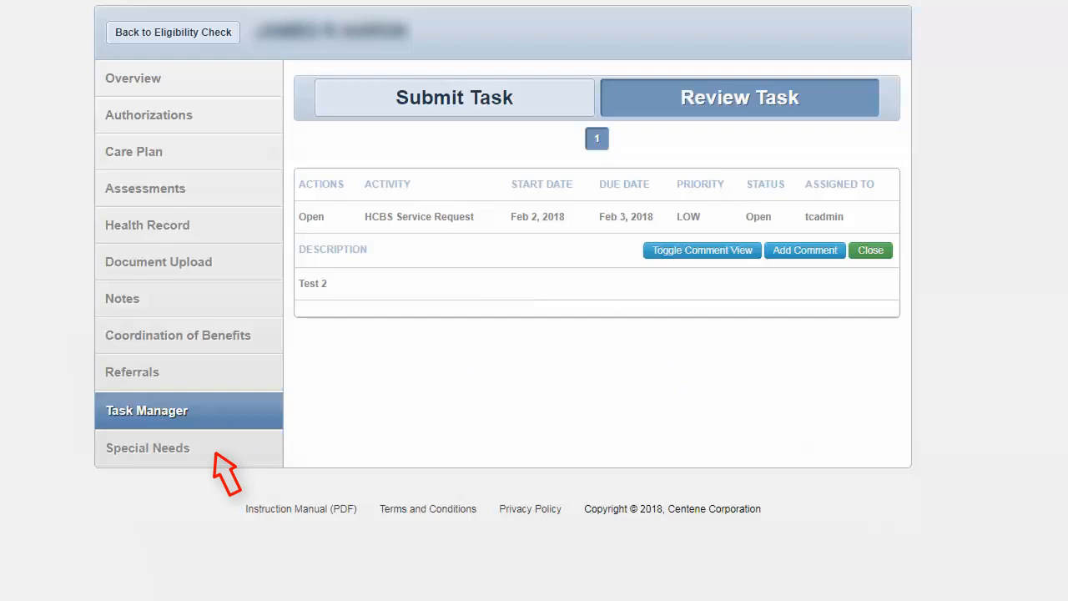
{"action": "left_click", "coordinate": [148, 447]}
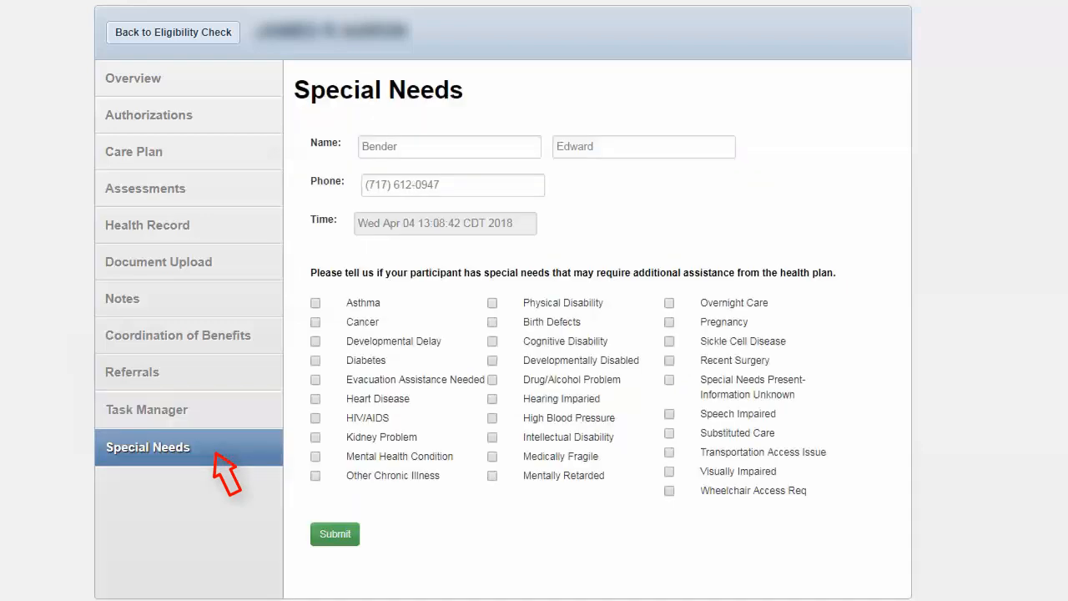